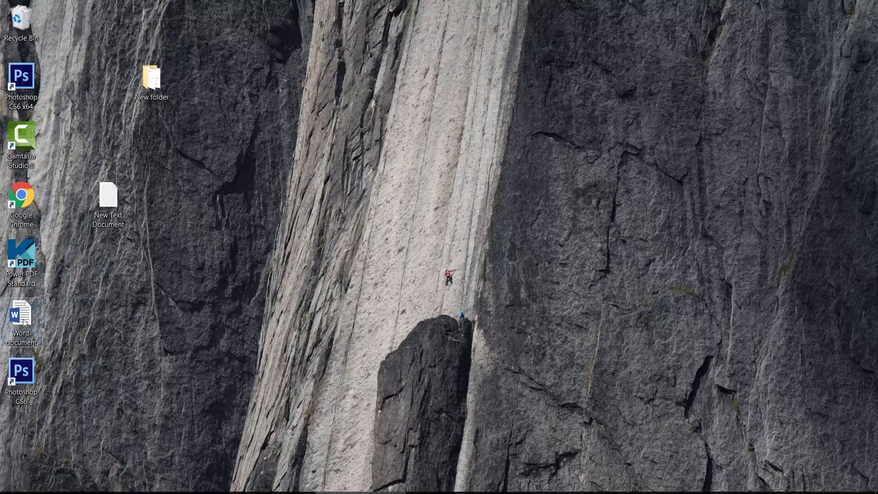
# Open the Simple Form Word document from the desktop and click after the Name: label
pyautogui.doubleClick(21, 314)
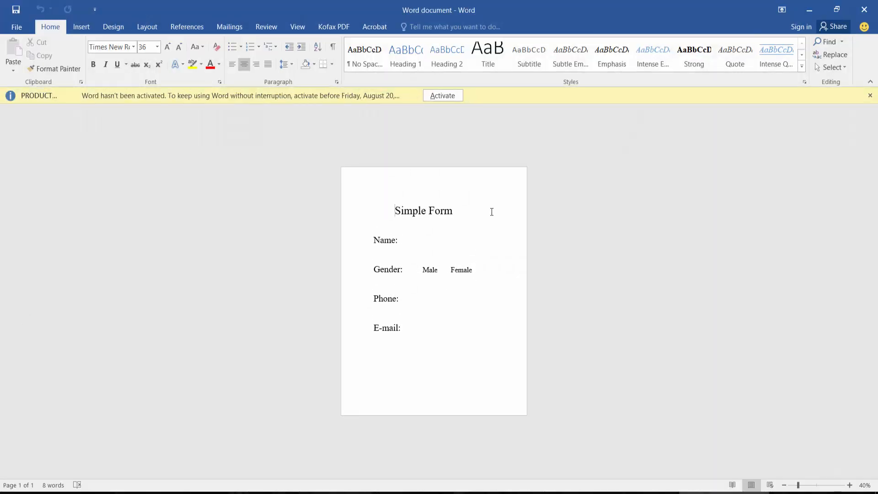
pyautogui.moveTo(436, 236)
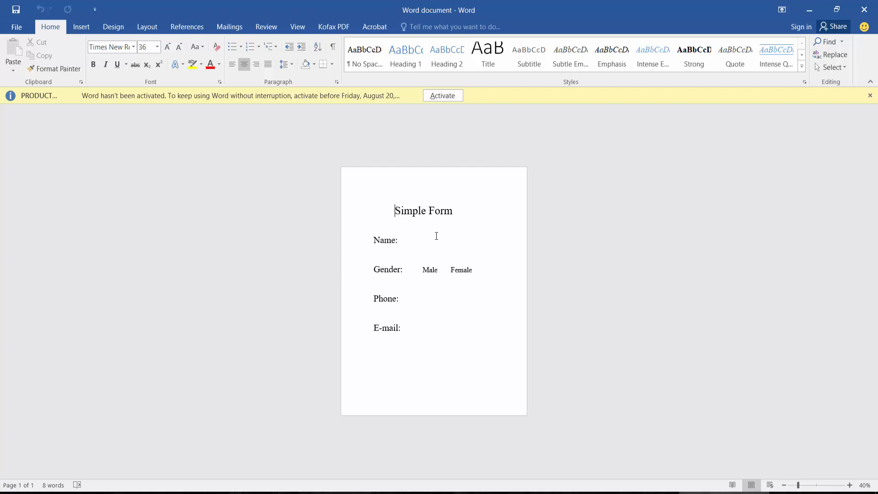
pyautogui.click(401, 240)
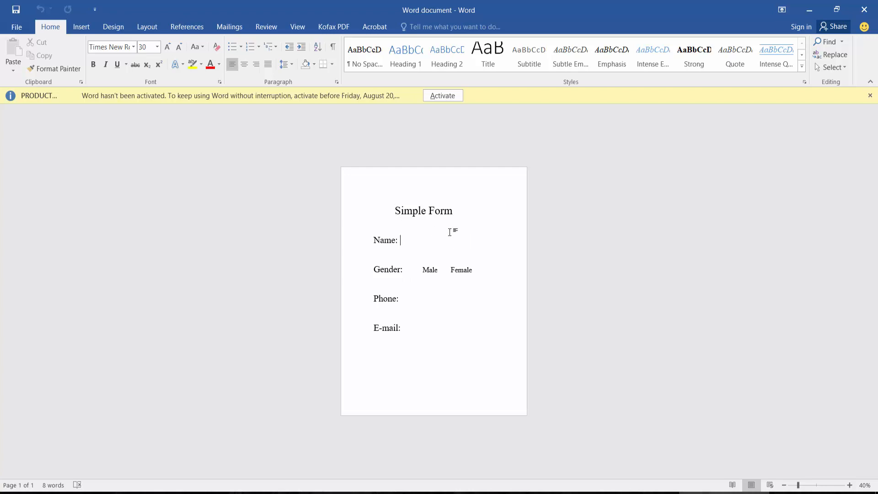
# Save the form to the Desktop as a PDF file named 'PDF document'
pyautogui.click(19, 27)
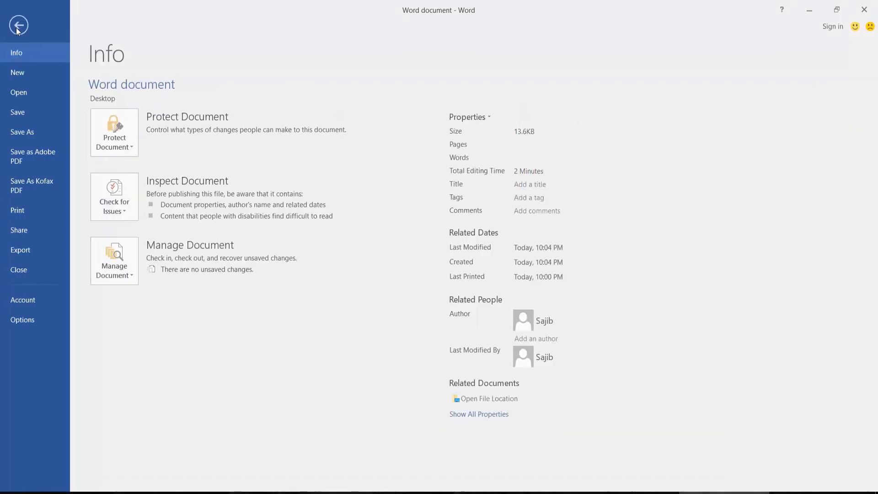
pyautogui.click(23, 131)
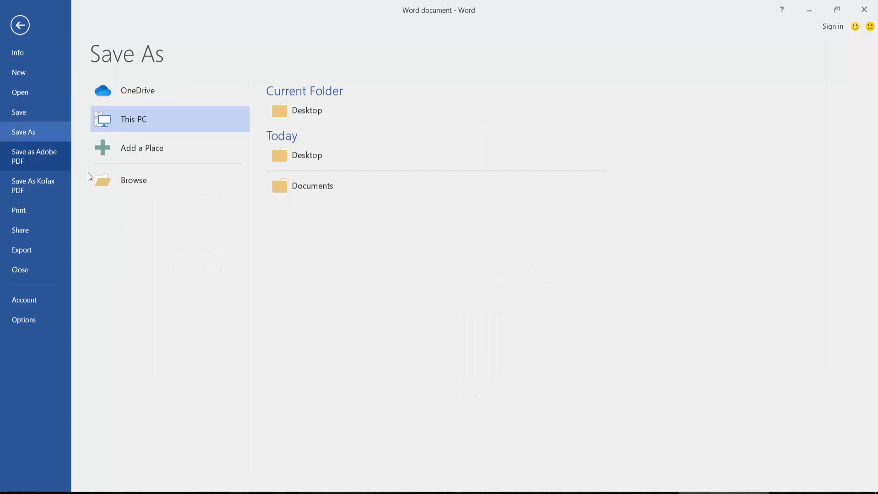
pyautogui.click(134, 180)
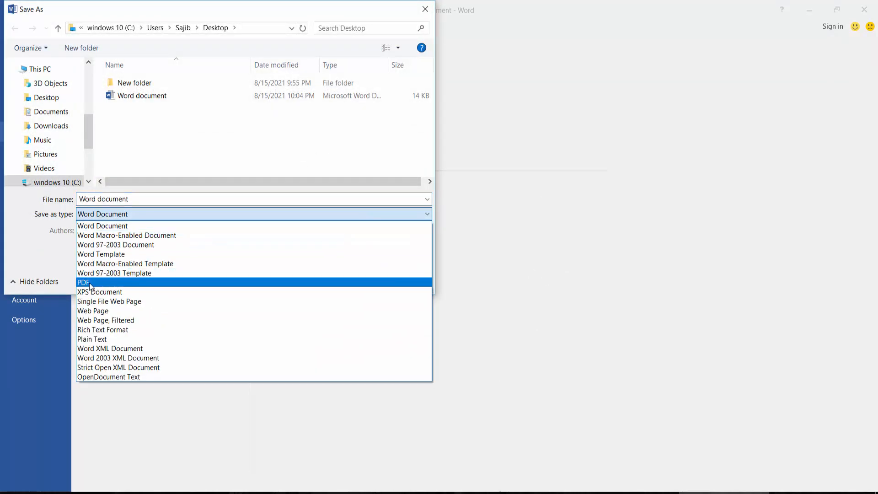
pyautogui.click(83, 282)
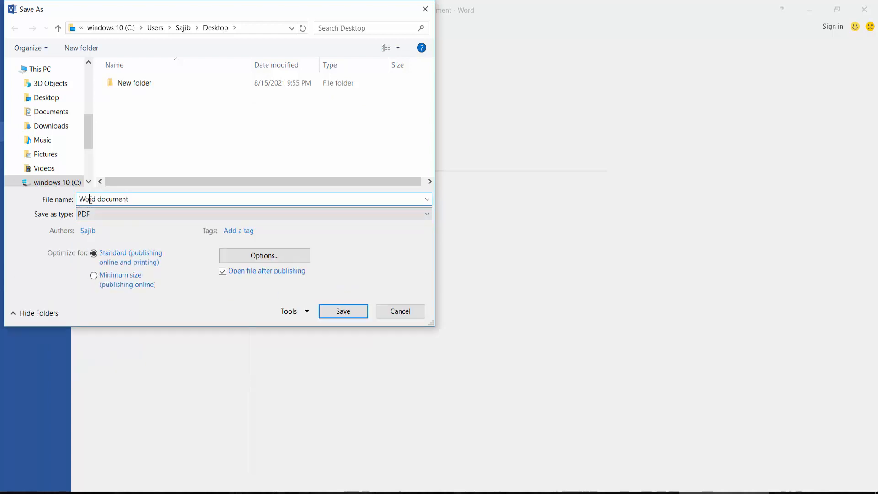
pyautogui.doubleClick(88, 198)
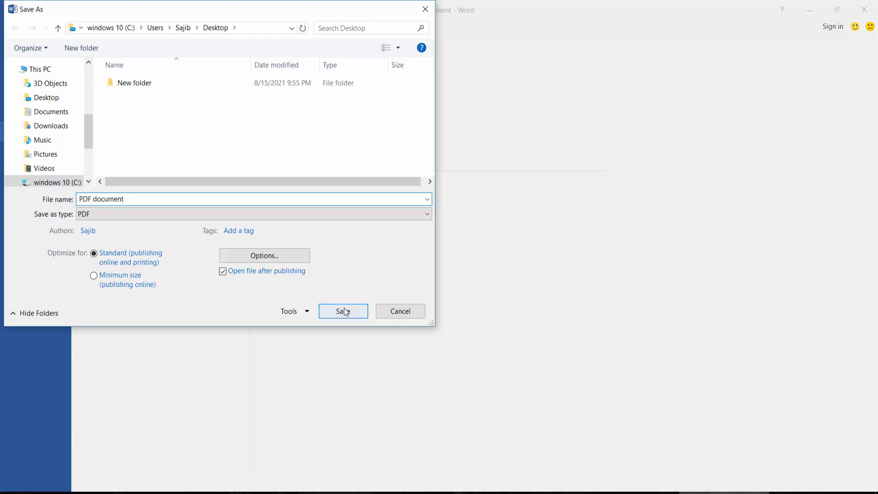
pyautogui.click(343, 311)
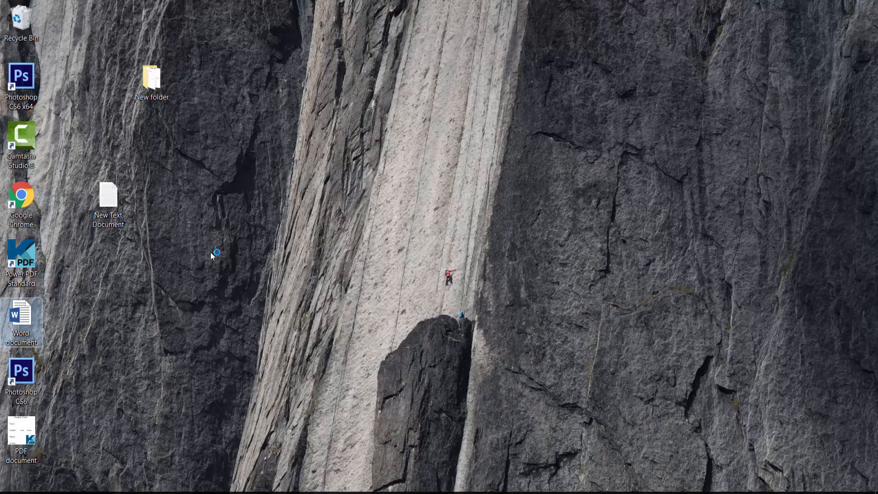
pyautogui.moveTo(154, 361)
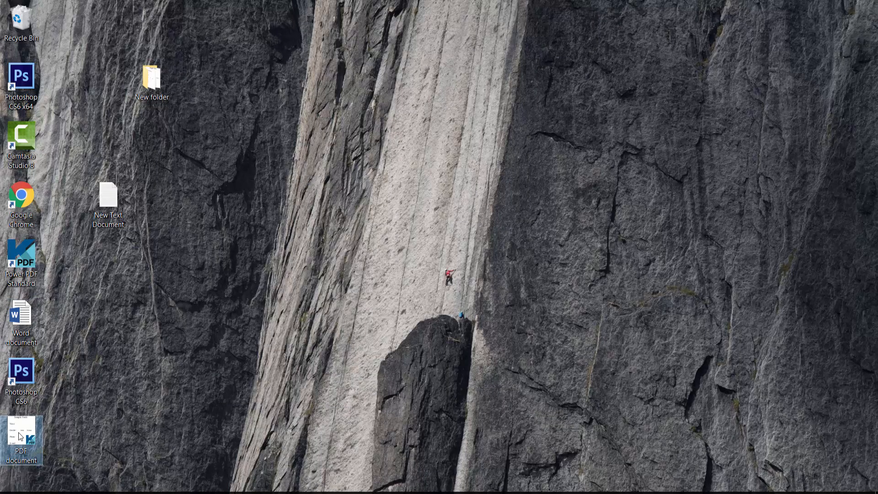
# Open 'PDF document' in Kofax Power PDF from the file's Open with menu
pyautogui.rightClick(21, 436)
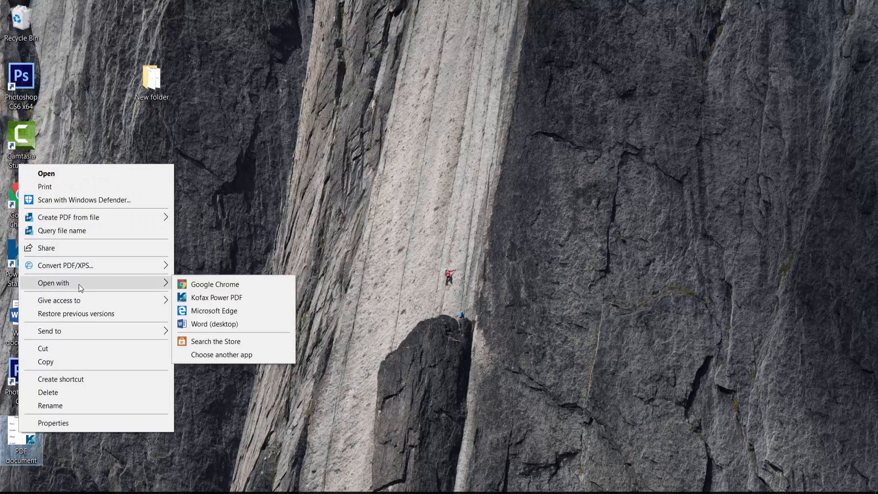
pyautogui.click(217, 298)
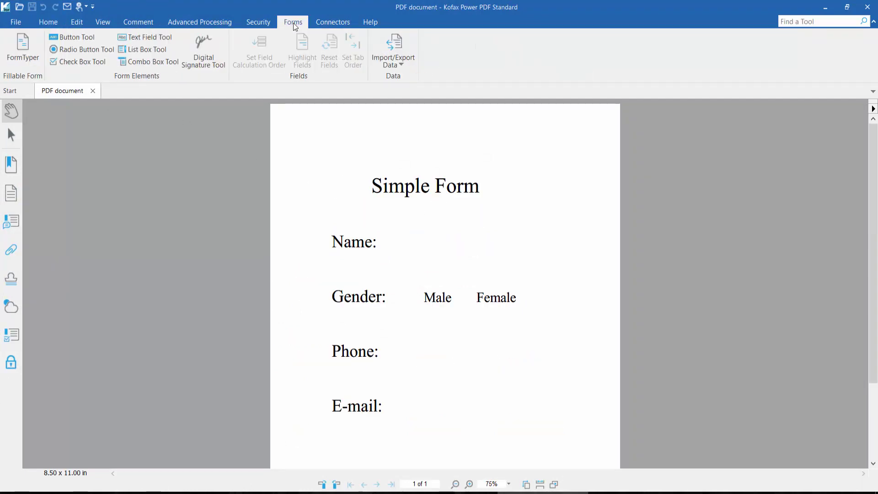
pyautogui.moveTo(492, 272)
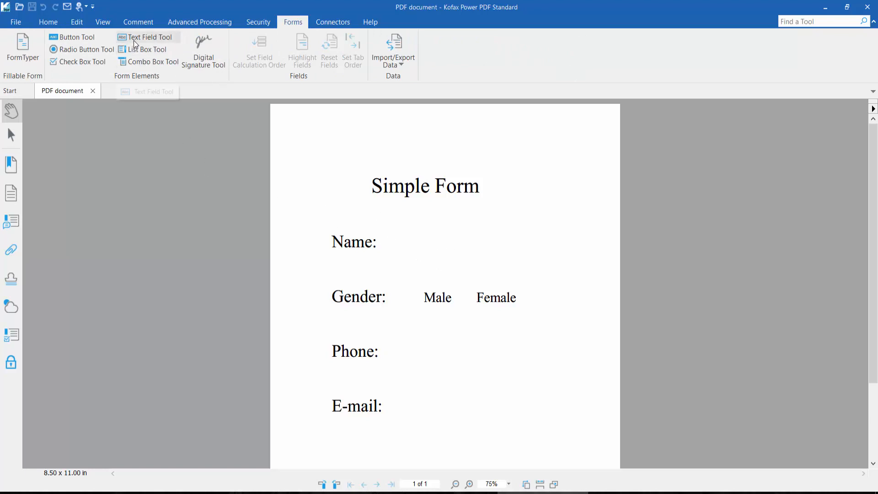
# Draw a text field box beside the Name: label using the Text Field Tool
pyautogui.click(147, 37)
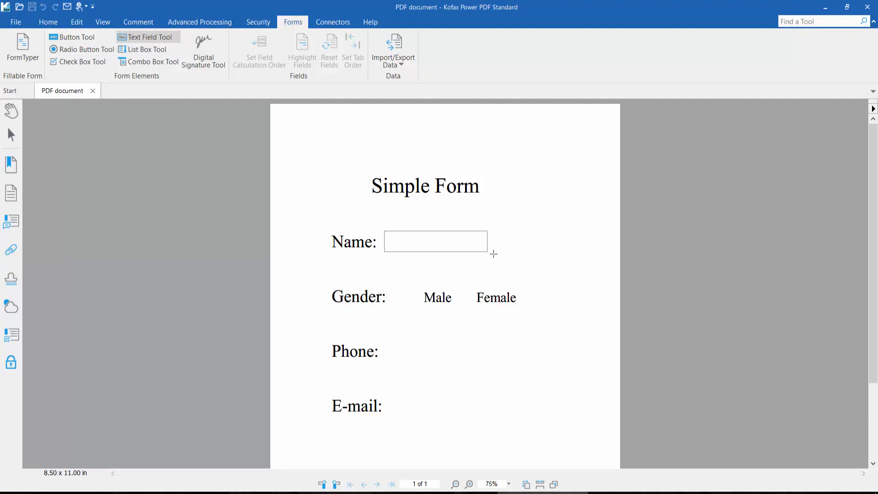
pyautogui.moveTo(487, 242); pyautogui.dragTo(518, 253)
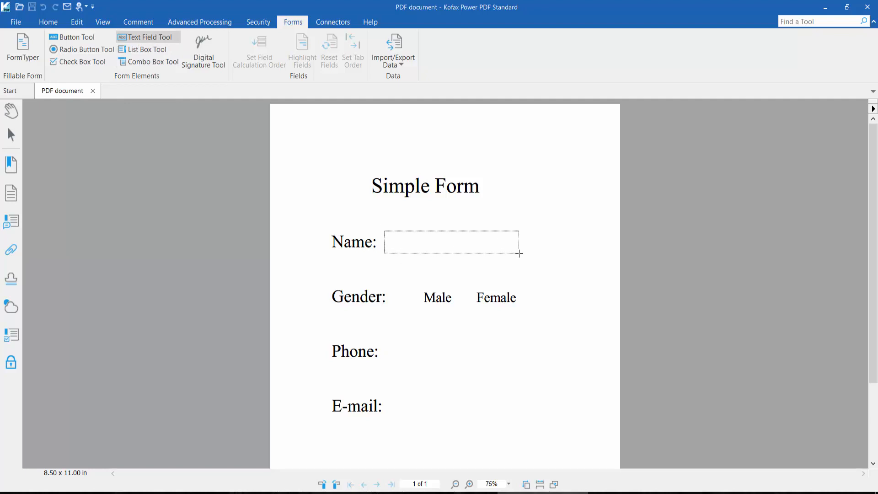
# Open the Name field's Text Field Properties dialog and move it aside
pyautogui.doubleClick(450, 242)
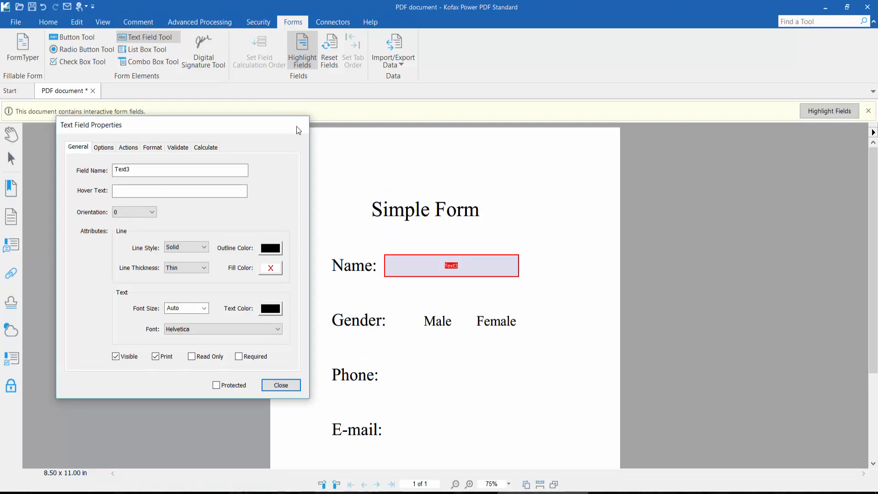
pyautogui.rightClick(451, 265)
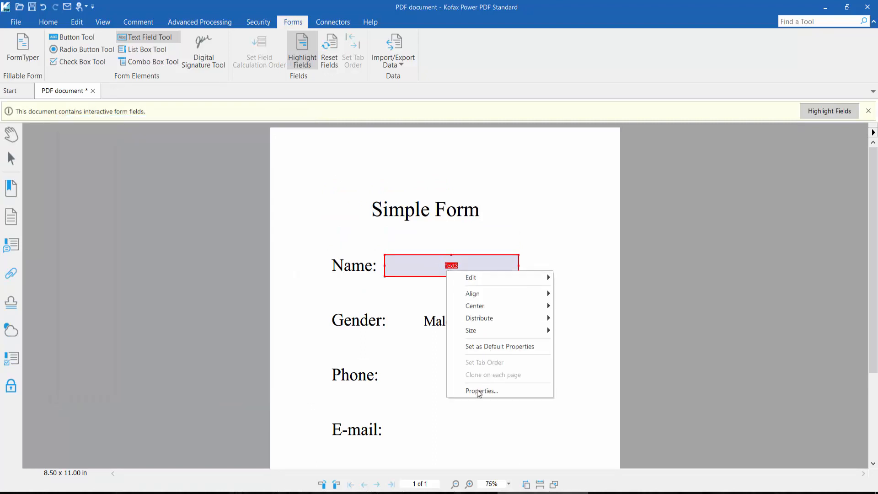
pyautogui.click(481, 391)
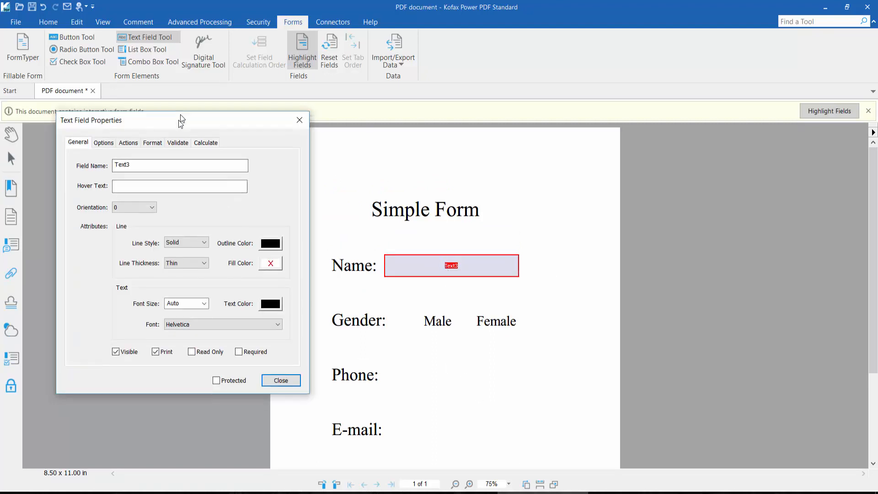
pyautogui.moveTo(179, 120); pyautogui.dragTo(189, 103)
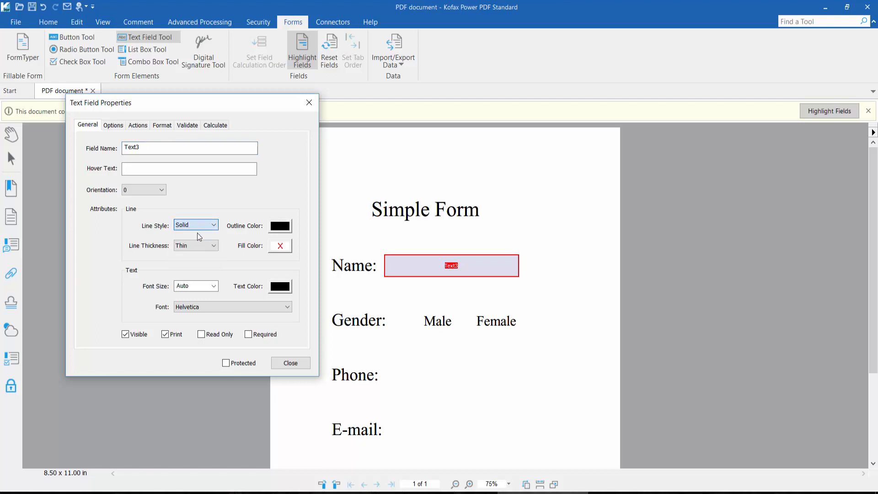
pyautogui.moveTo(183, 254)
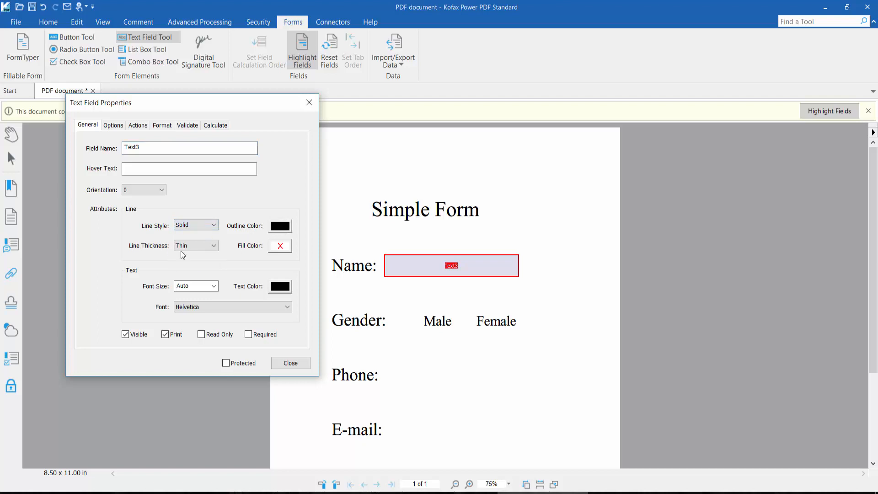
# Keep the Name field's border thin and font size automatic, then go to Format
pyautogui.click(208, 245)
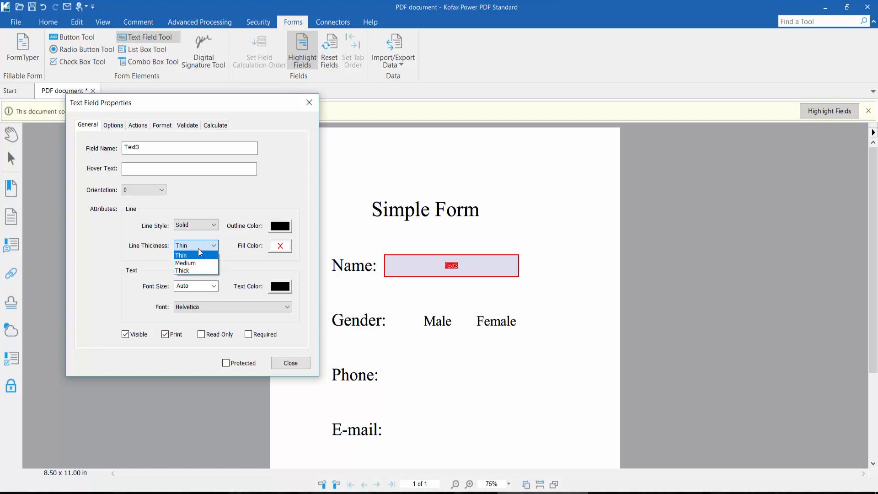
pyautogui.click(280, 245)
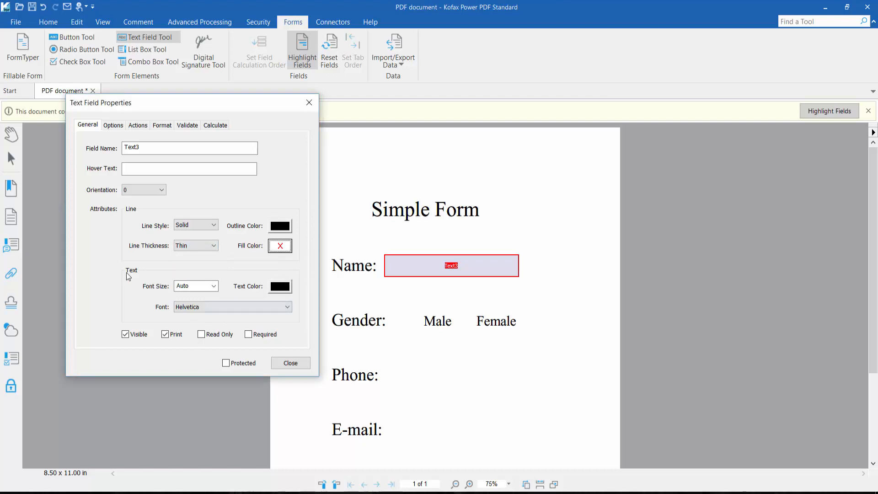
pyautogui.moveTo(217, 295)
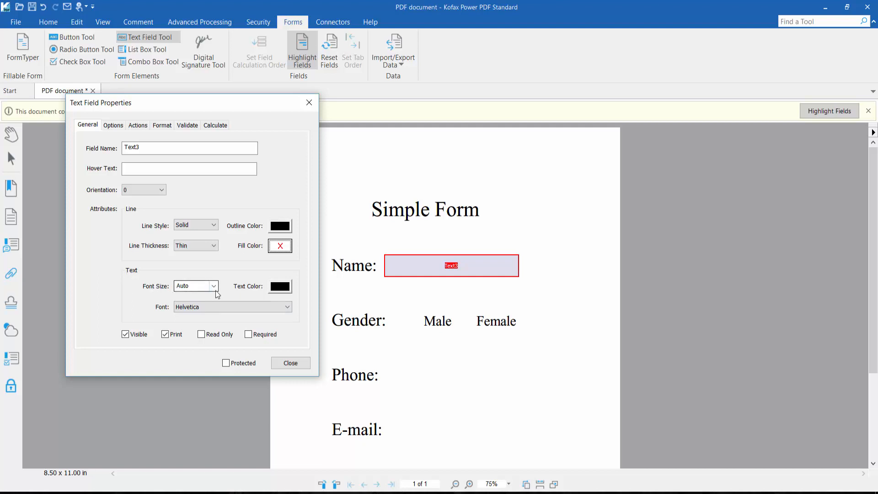
pyautogui.click(191, 285)
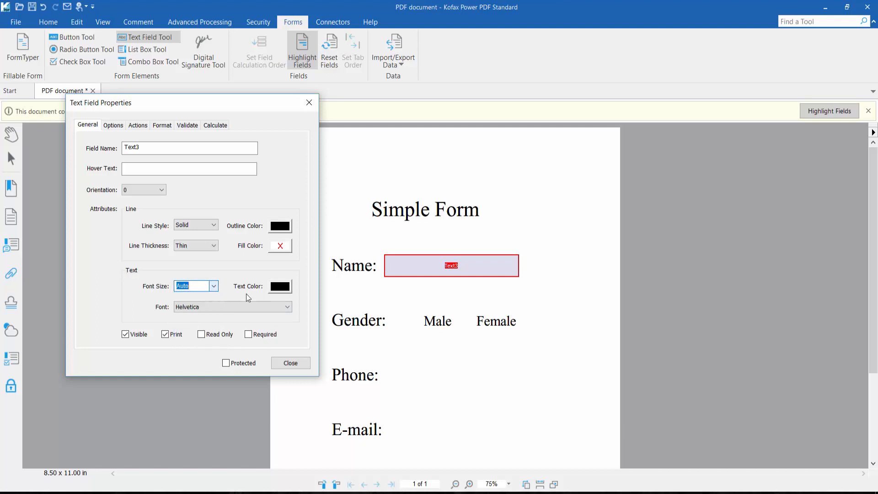
pyautogui.click(280, 286)
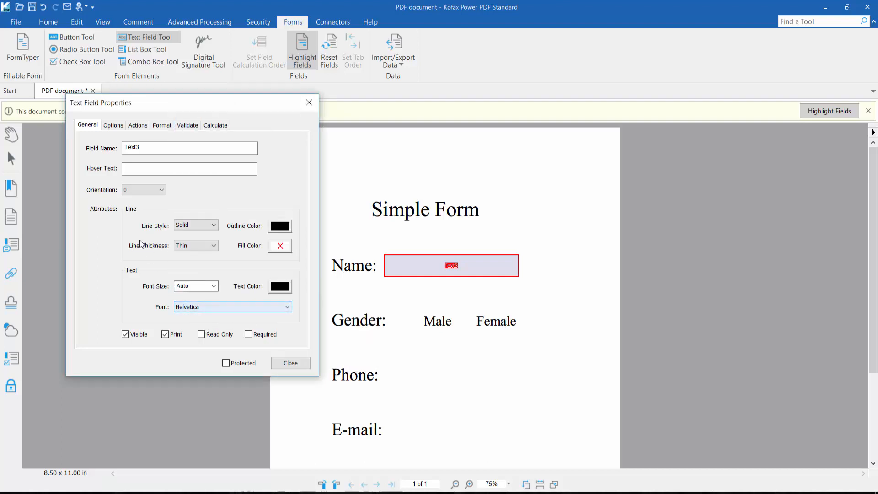
pyautogui.click(161, 125)
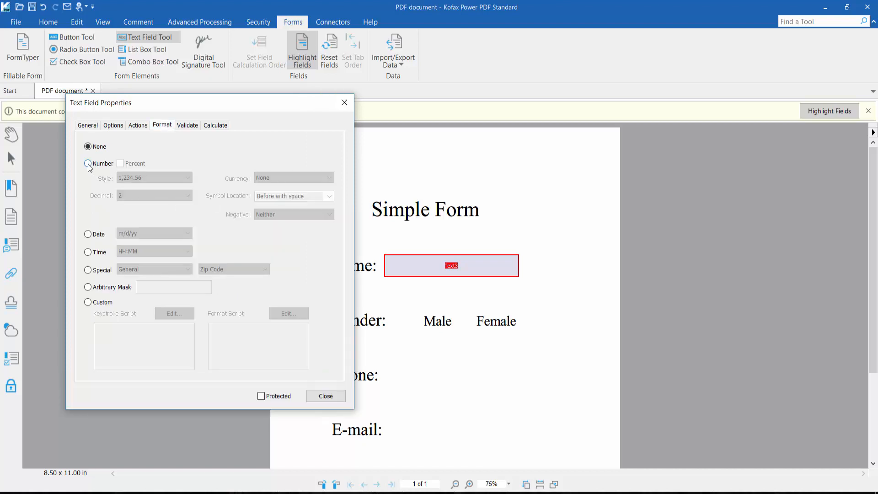
# Try Number and Time formats, revert the Name field to None, and close properties
pyautogui.click(88, 163)
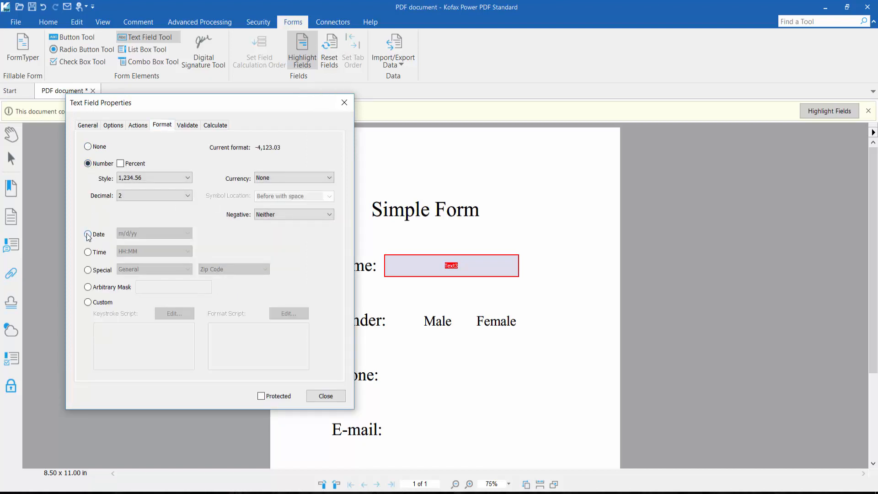
pyautogui.click(88, 147)
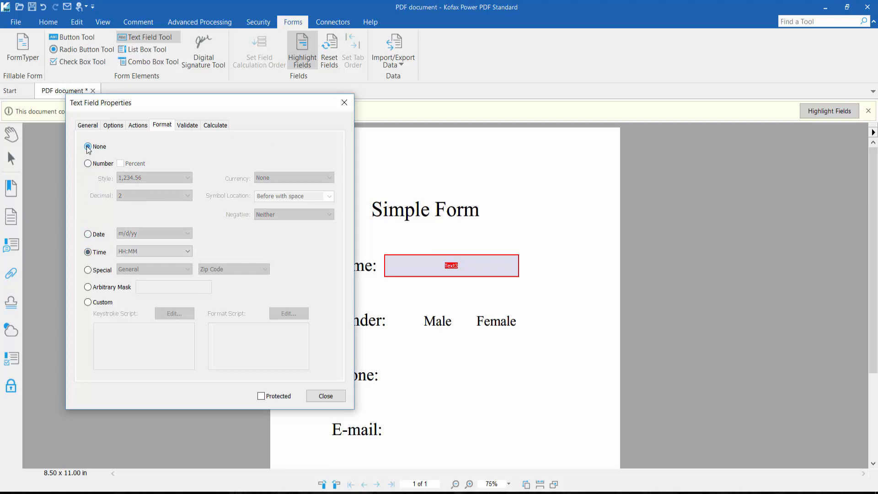
pyautogui.click(326, 396)
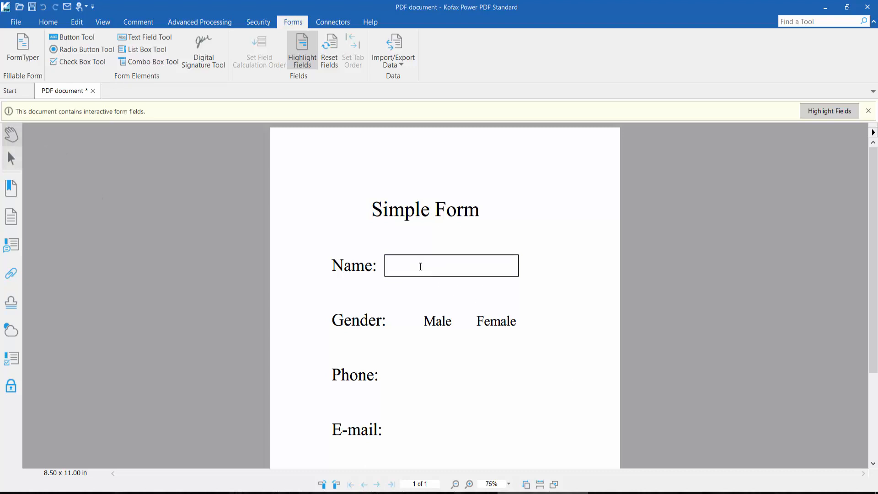
# Type test entries 'Jane Austin' and '2656' into the Name field
pyautogui.write('Jane Austin')
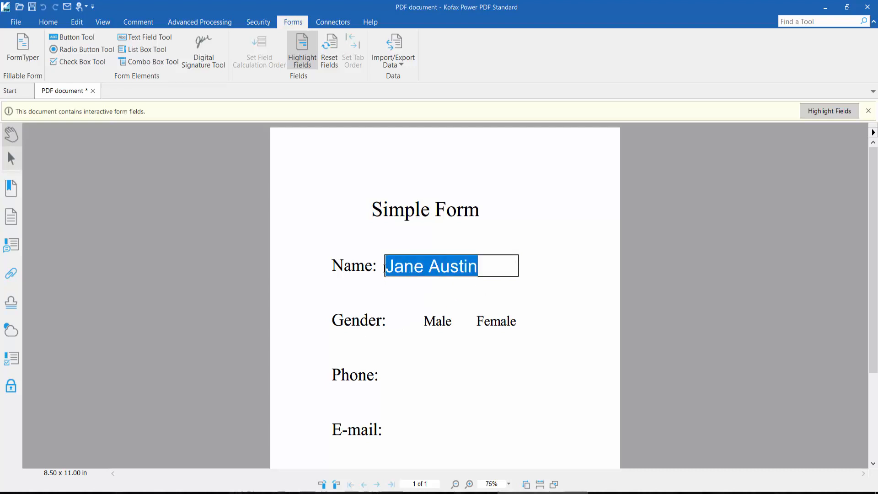
pyautogui.write('nu')
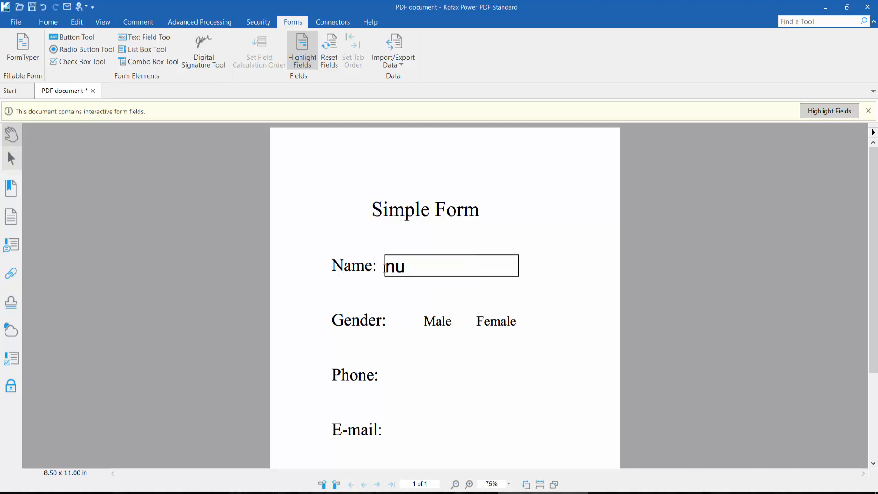
pyautogui.write('2656')
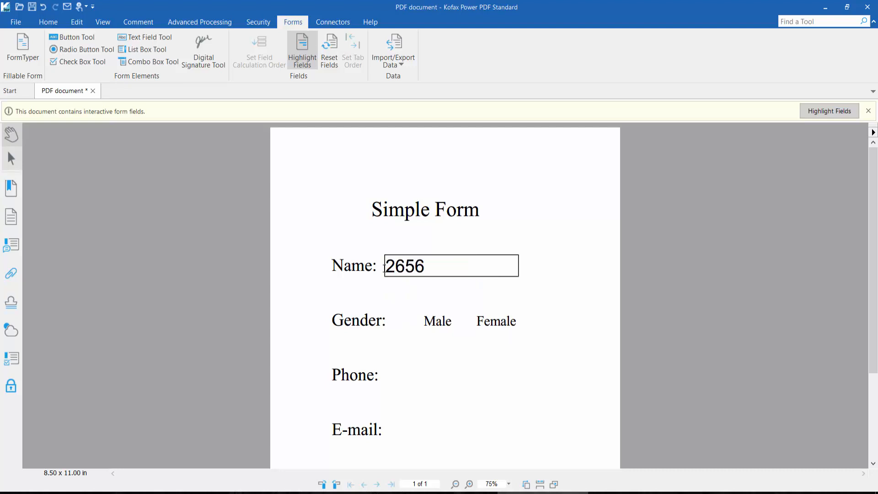
# Place radio buttons beside Male and Female, then select Male to test
pyautogui.doubleClick(404, 266)
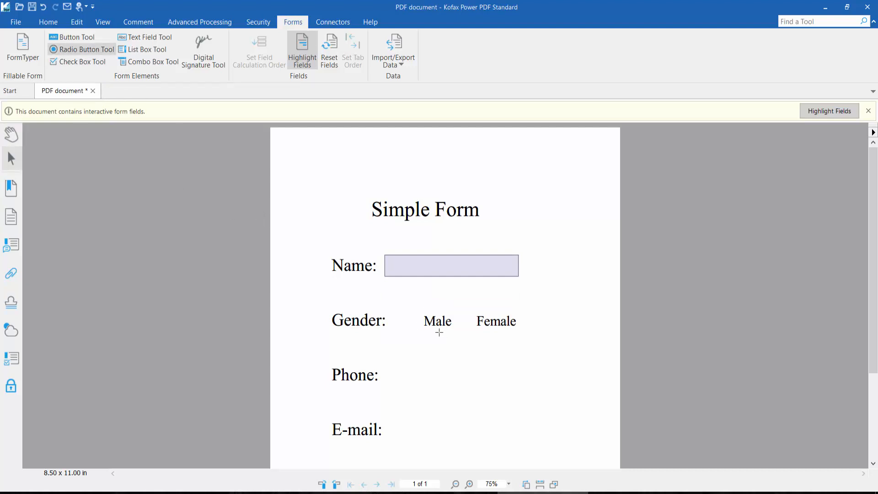
pyautogui.click(469, 484)
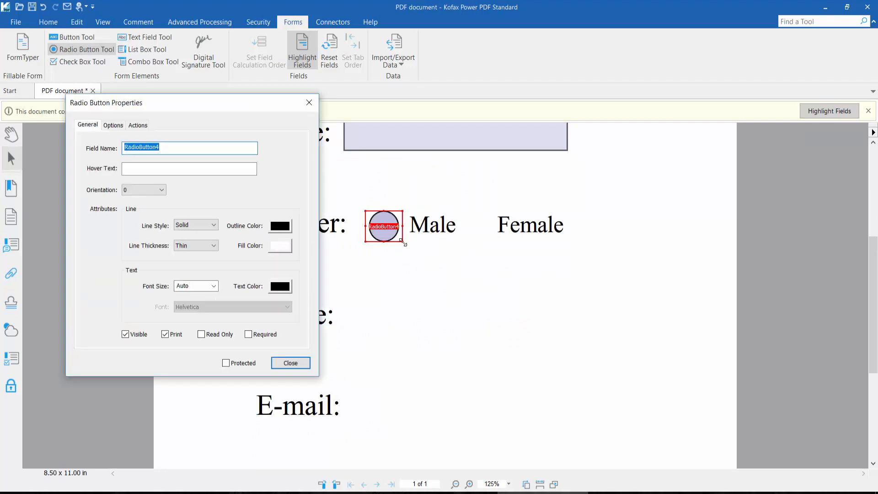
pyautogui.click(290, 363)
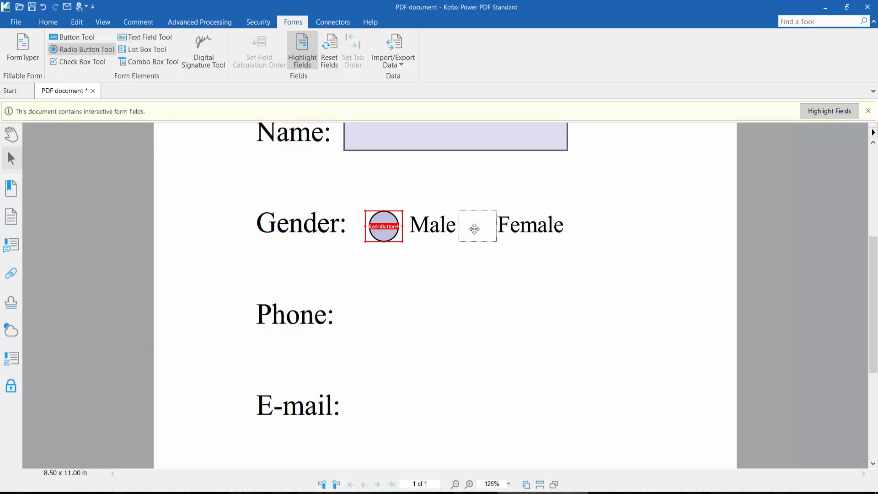
pyautogui.click(477, 227)
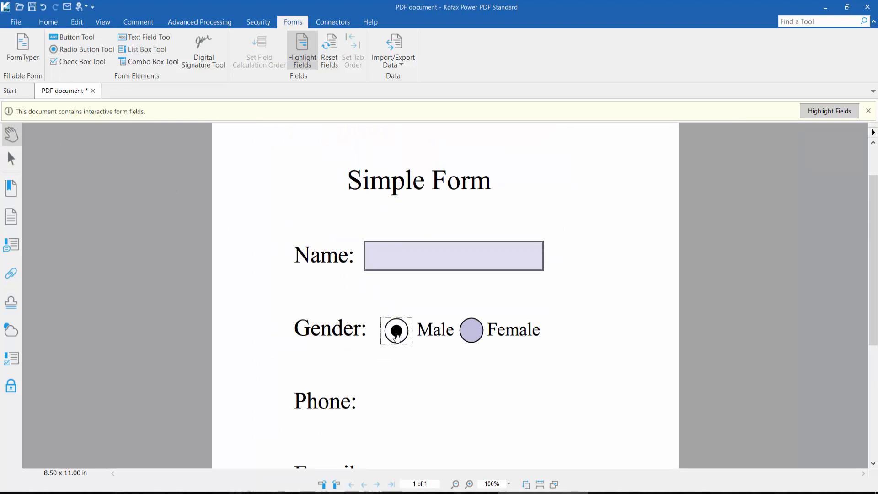
pyautogui.click(395, 330)
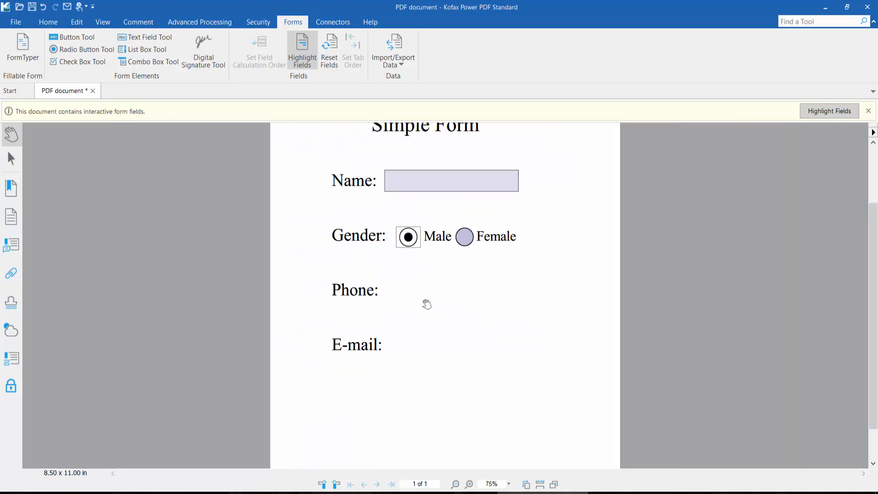
pyautogui.moveTo(142, 29)
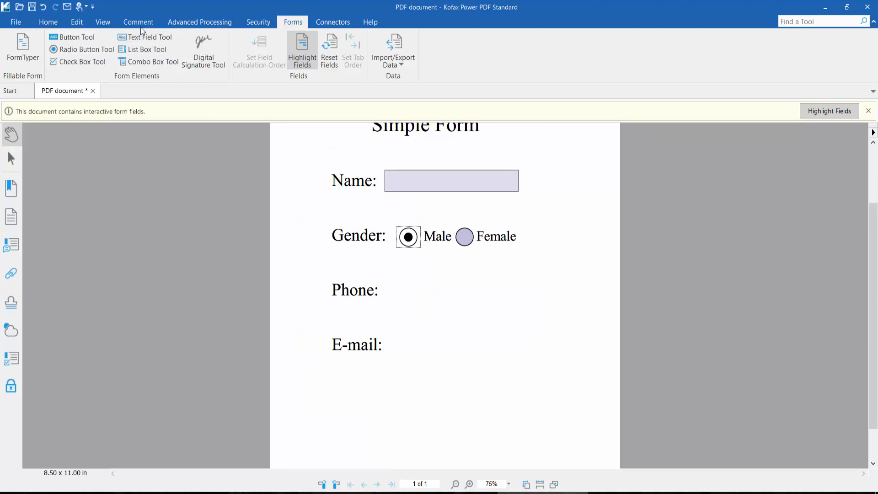
# Draw a Phone field formatted as Number with 0 decimals and test it with digits
pyautogui.click(146, 37)
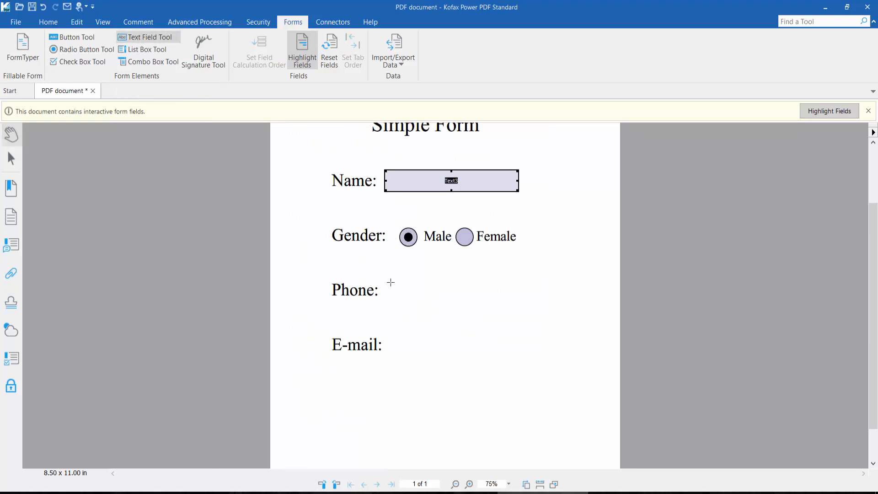
pyautogui.moveTo(386, 278); pyautogui.dragTo(525, 302)
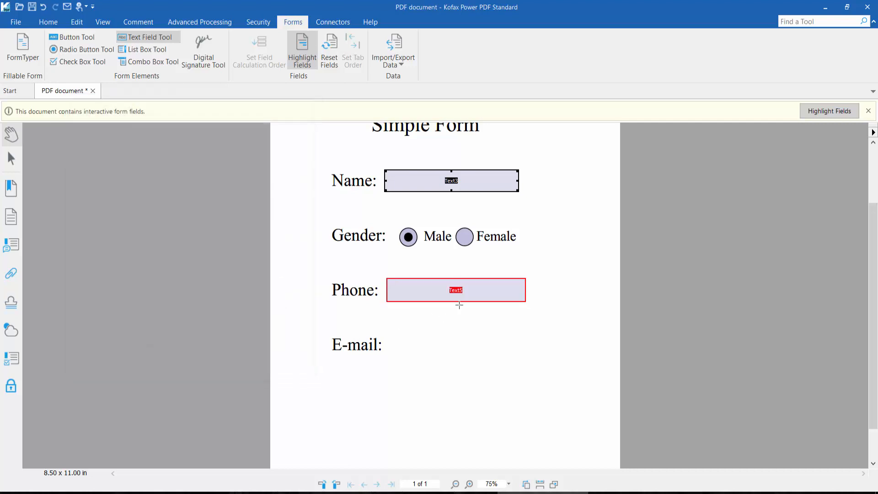
pyautogui.doubleClick(456, 290)
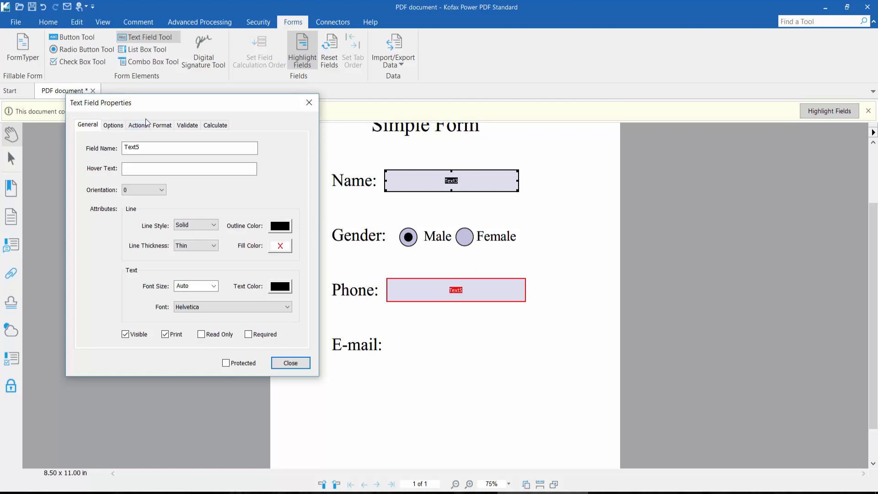
pyautogui.click(162, 125)
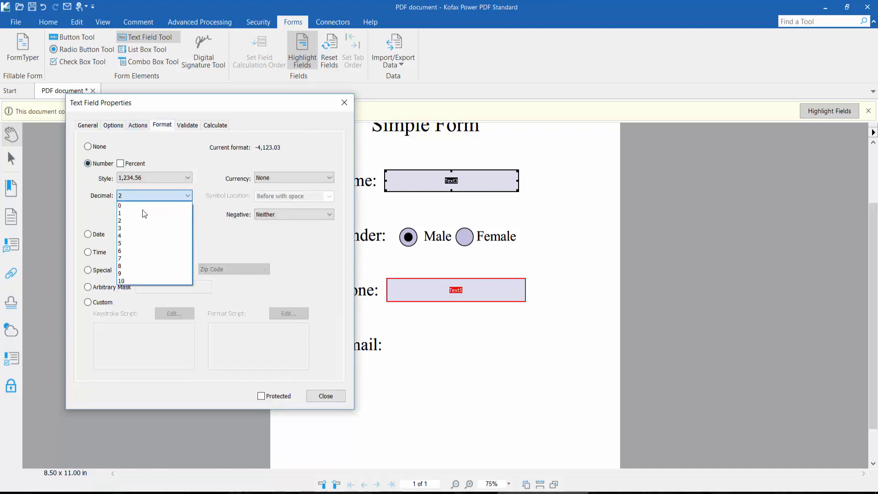
pyautogui.click(119, 205)
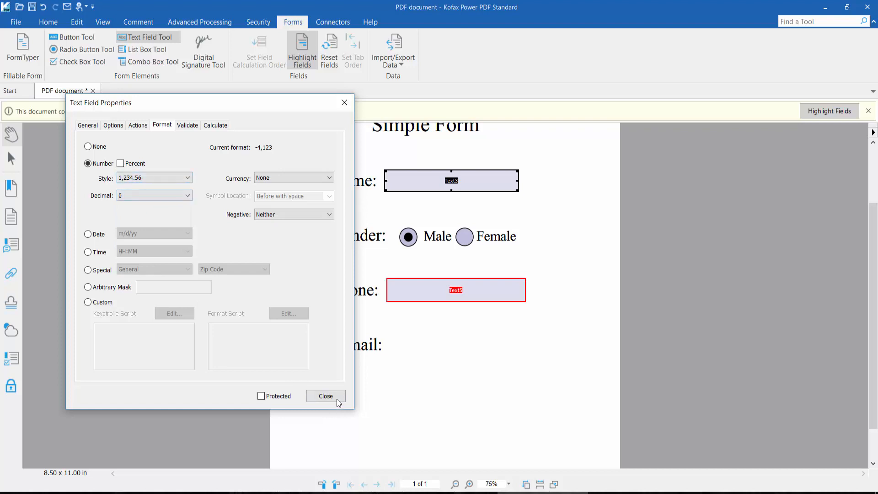
pyautogui.click(325, 396)
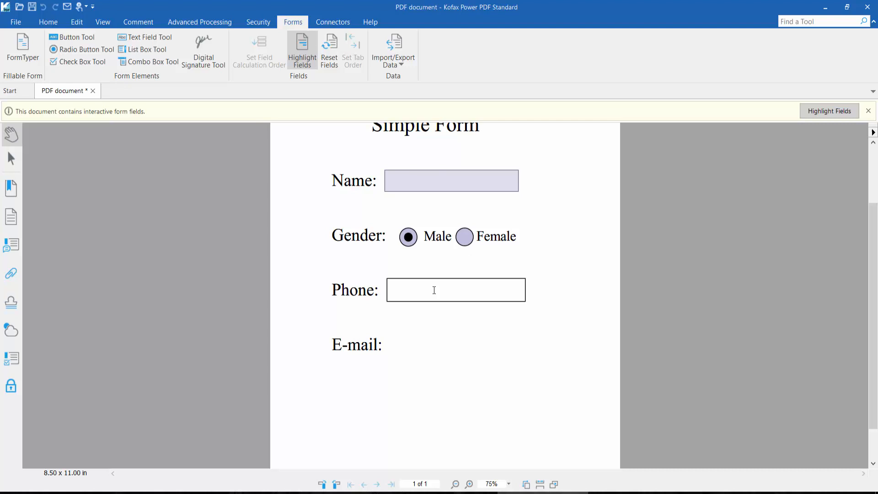
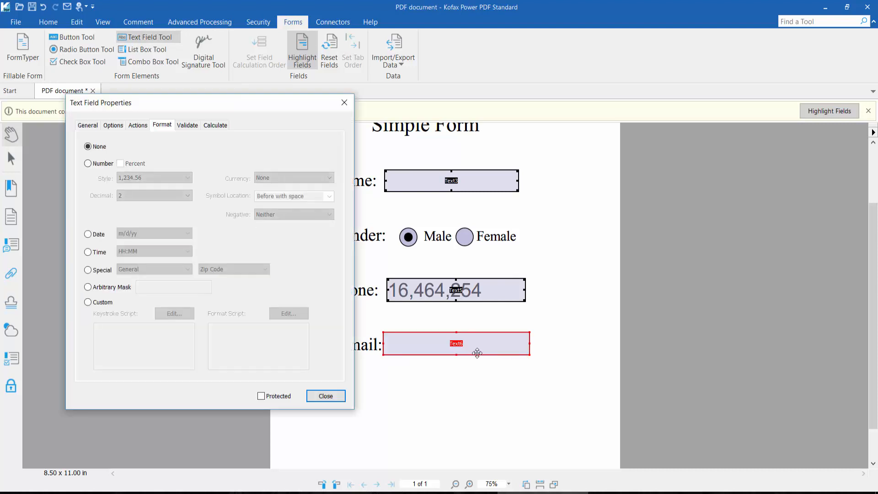
pyautogui.click(326, 396)
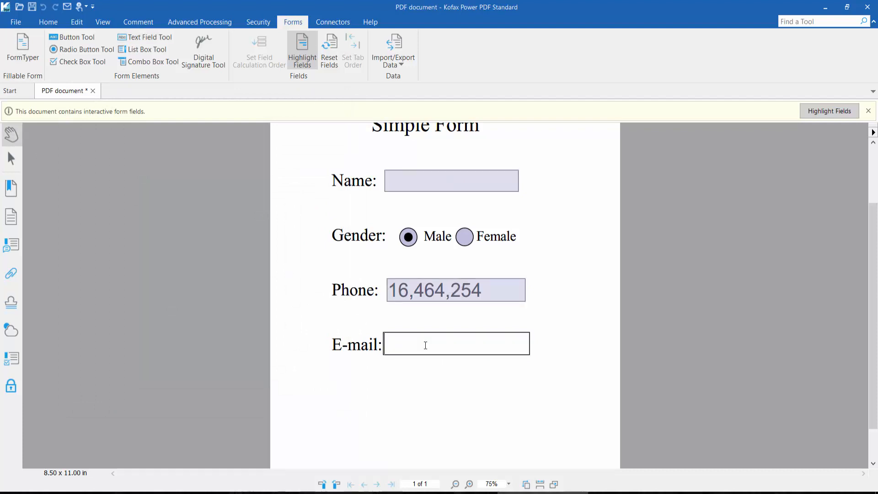
pyautogui.write('asdf@gmail.com')
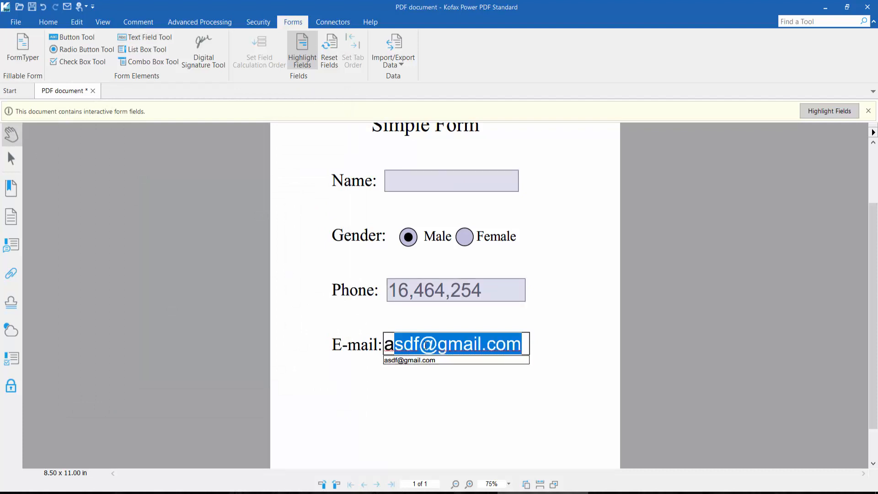
pyautogui.click(557, 363)
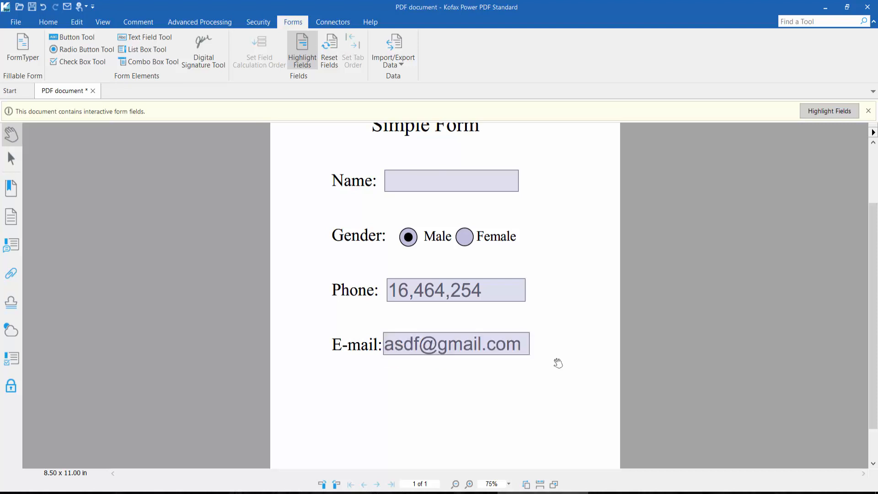
pyautogui.click(469, 484)
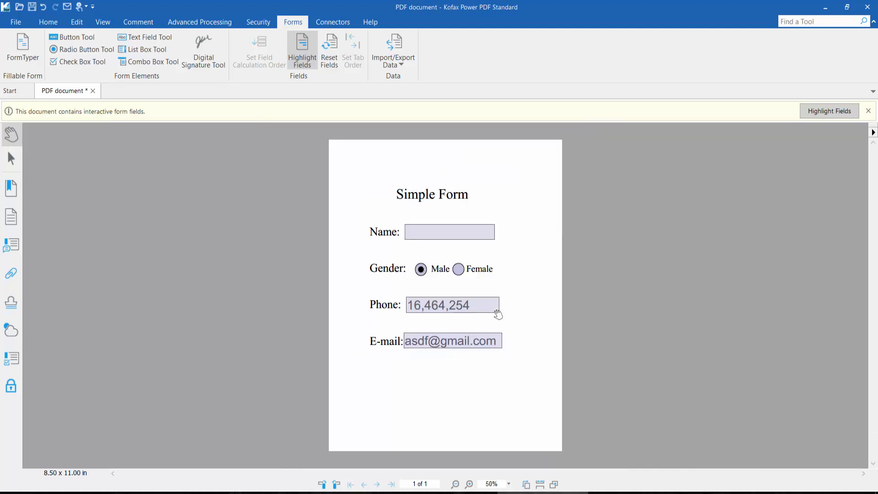
# Type 'mofi' in the Name field and select Female for Gender
pyautogui.click(449, 231)
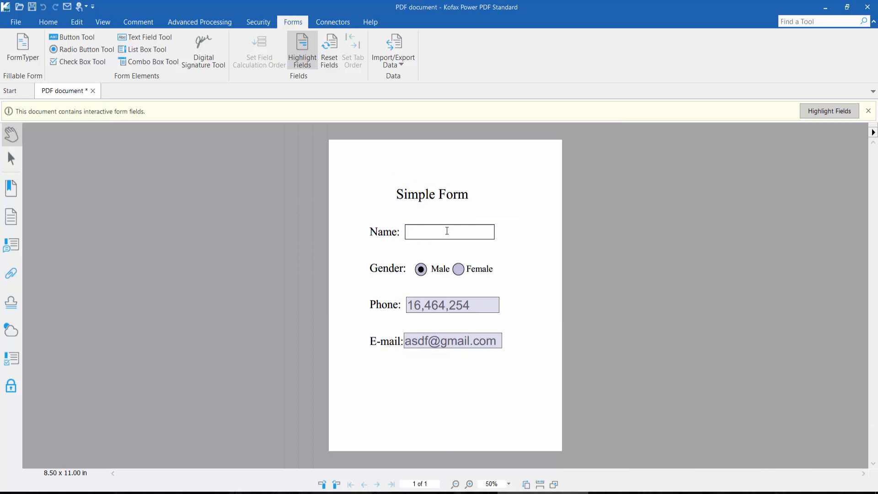
pyautogui.write('mofiz')
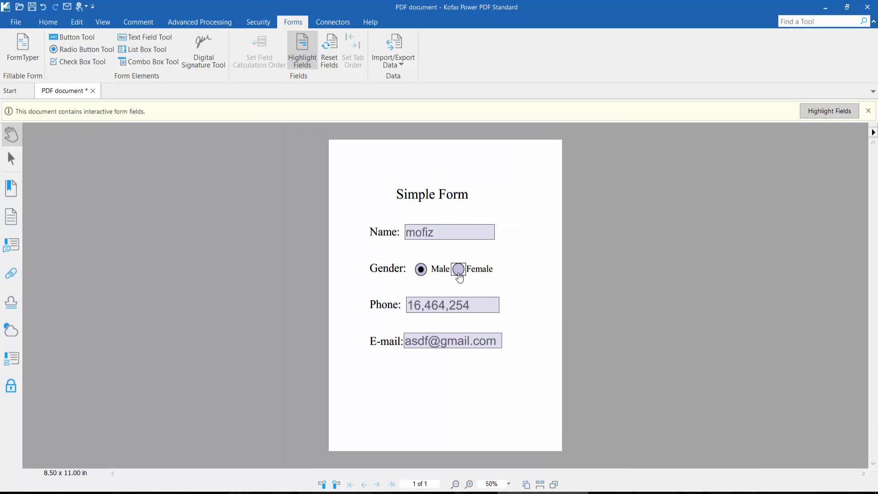
pyautogui.click(457, 268)
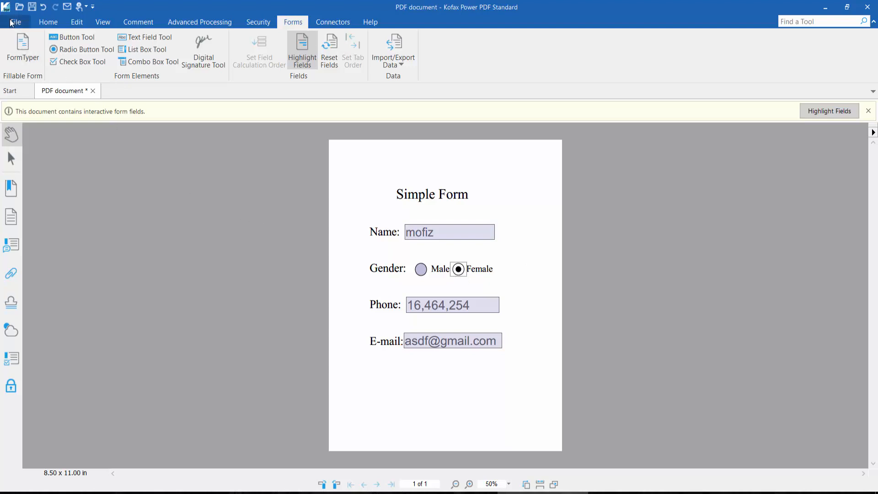
# Save the form to the Desktop as 'PDF document01'
pyautogui.click(16, 22)
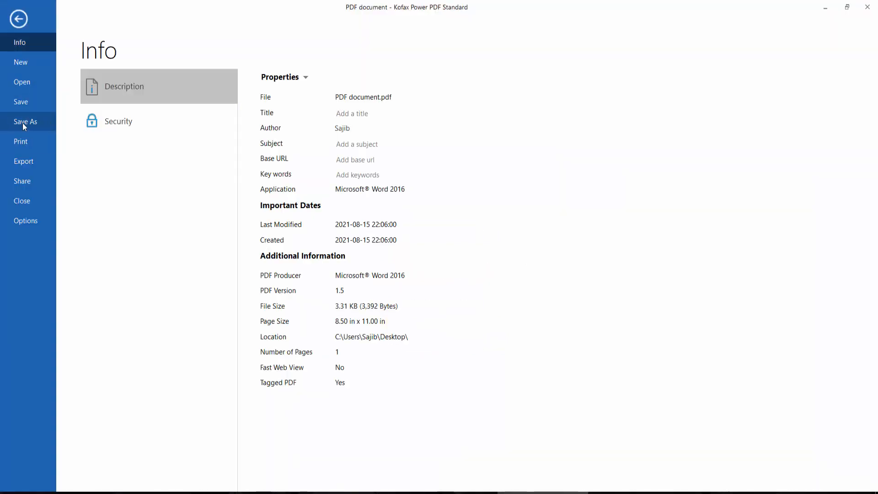
pyautogui.click(25, 121)
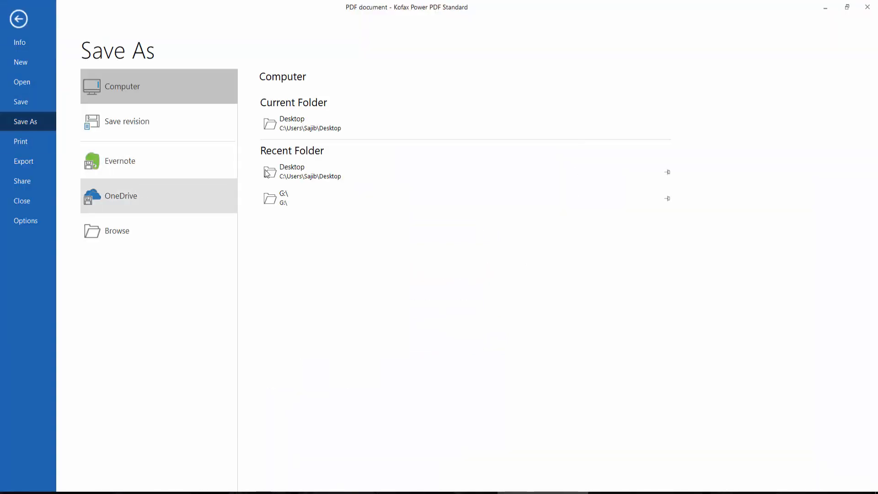
pyautogui.click(116, 231)
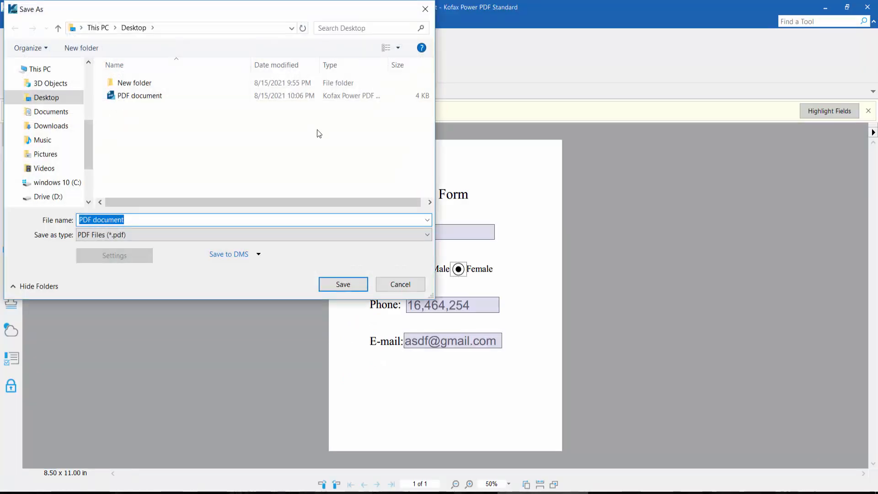
pyautogui.click(137, 219)
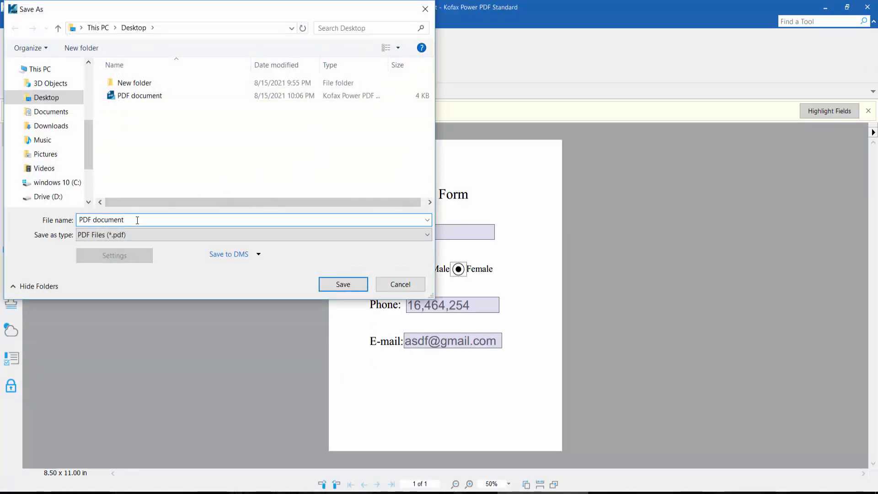
pyautogui.write('01')
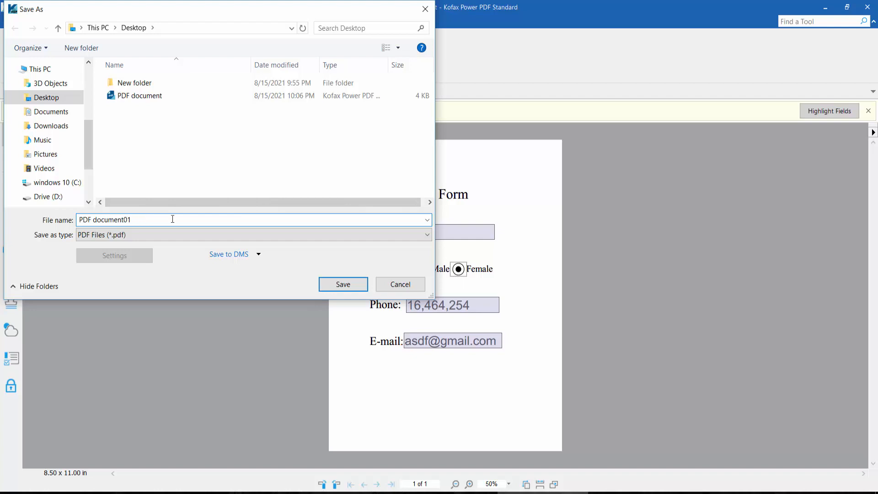
pyautogui.click(343, 284)
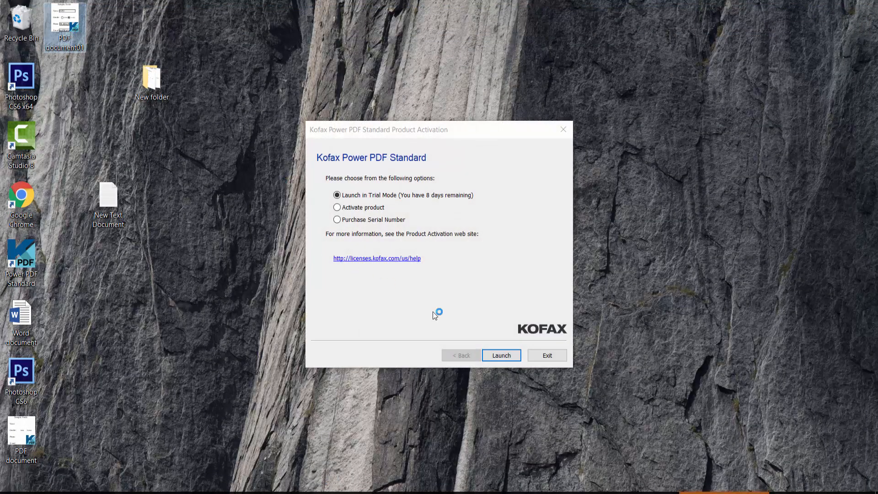
# Launch in trial mode, reopen PDF document01 from Recent Files, and select Gender Male
pyautogui.click(501, 355)
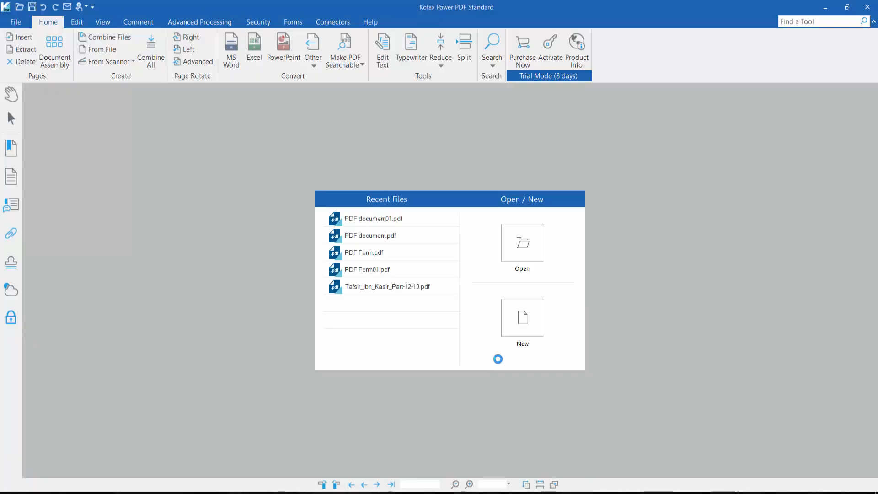
pyautogui.click(373, 219)
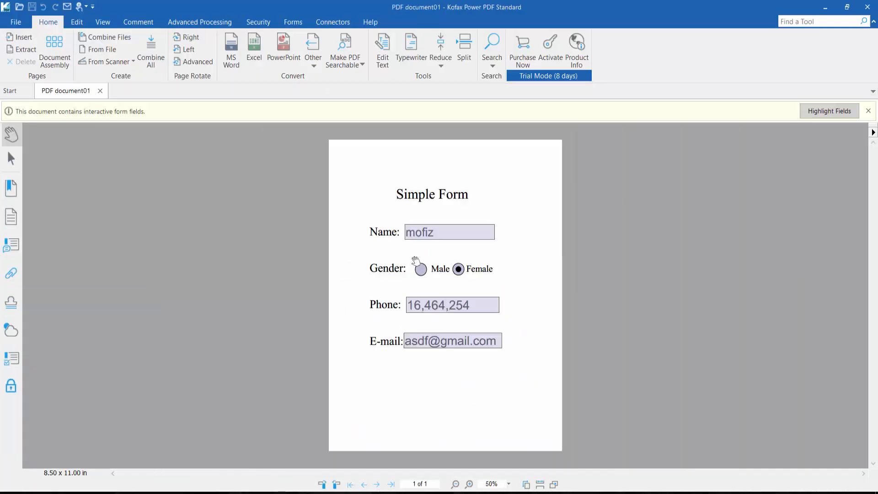
pyautogui.click(420, 269)
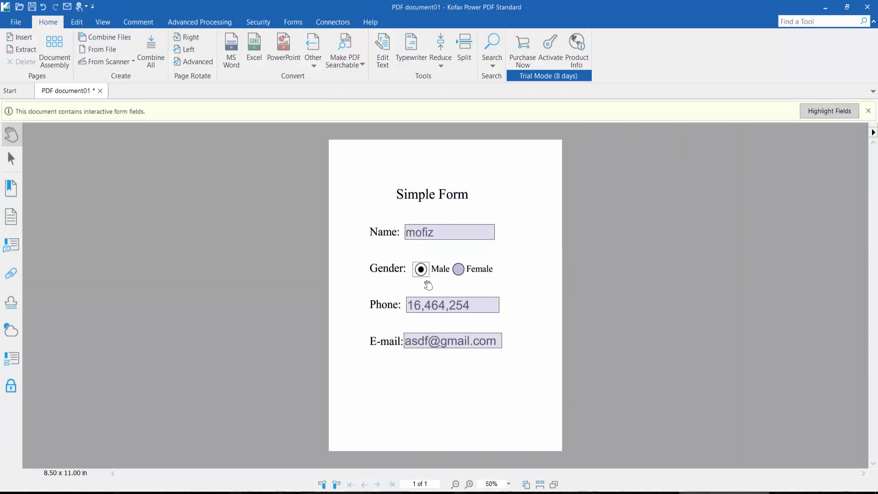